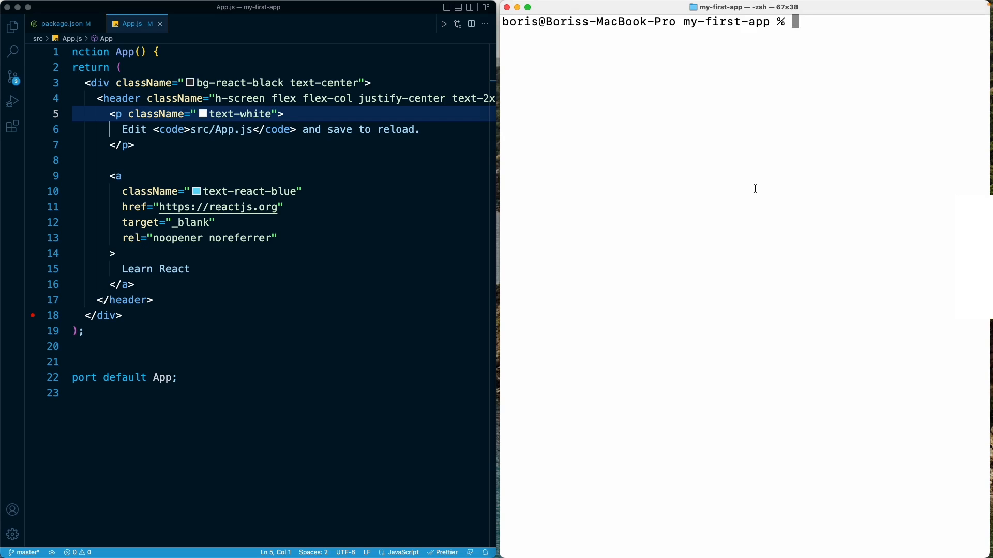
- Enter npm install --save-dev prettier-plugin-tailwindcss to add the plugin as a dev dependency
{"action": "type", "text": "npm inst"}
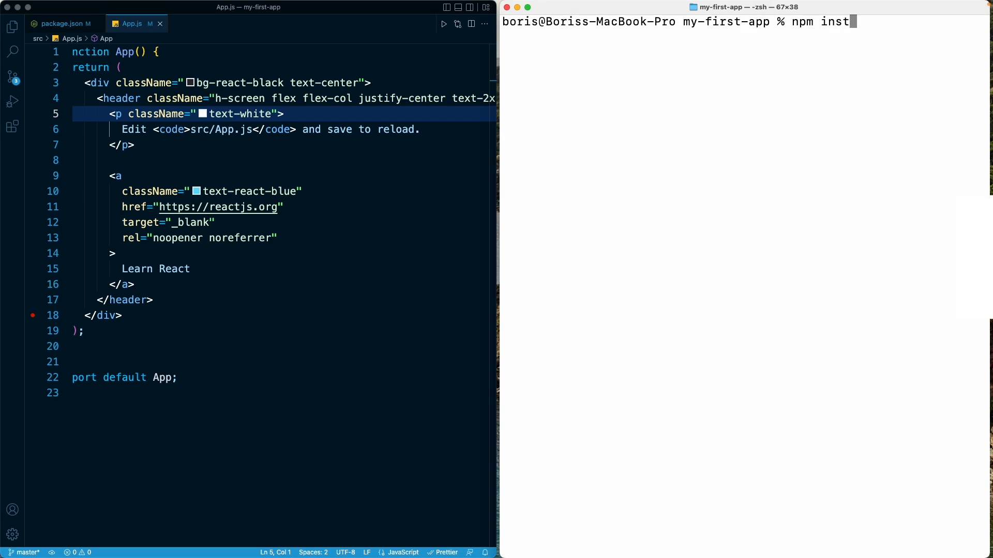
{"action": "type", "text": "all"}
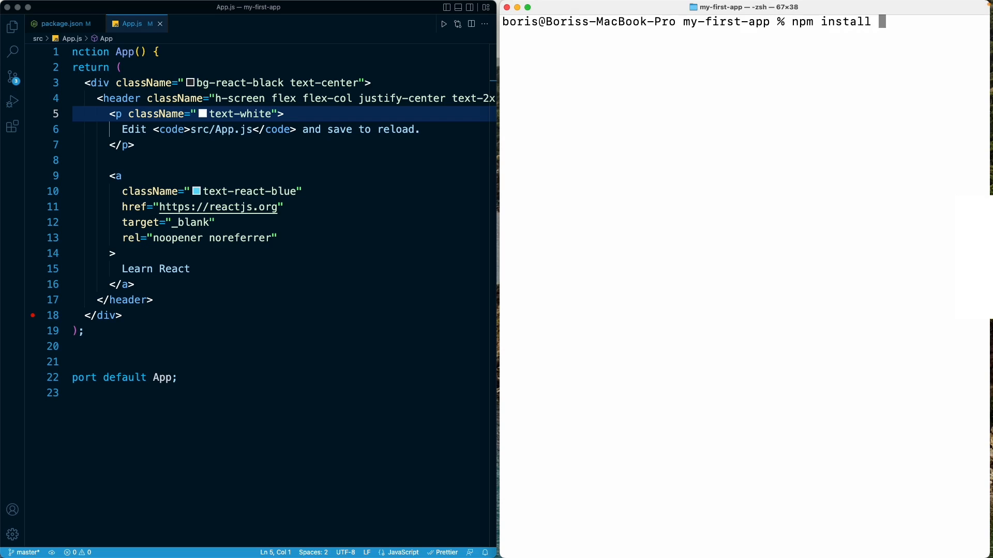
{"action": "type", "text": "--"}
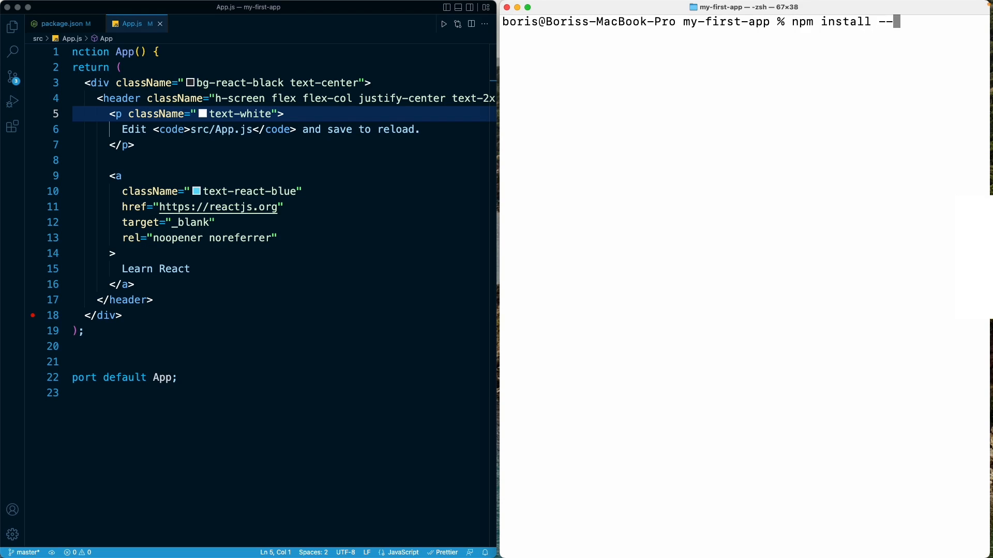
{"action": "type", "text": "save-dev"}
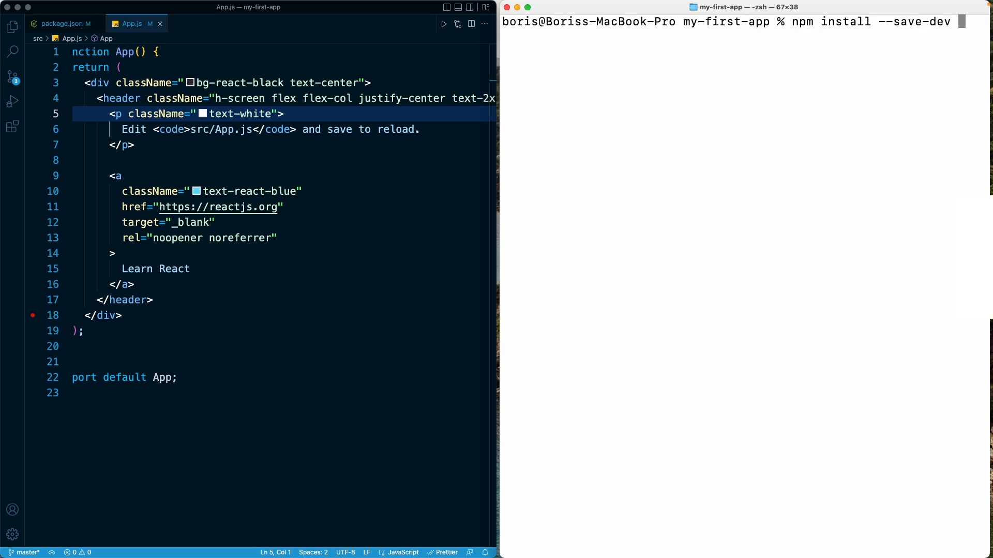
{"action": "type", "text": "pr"}
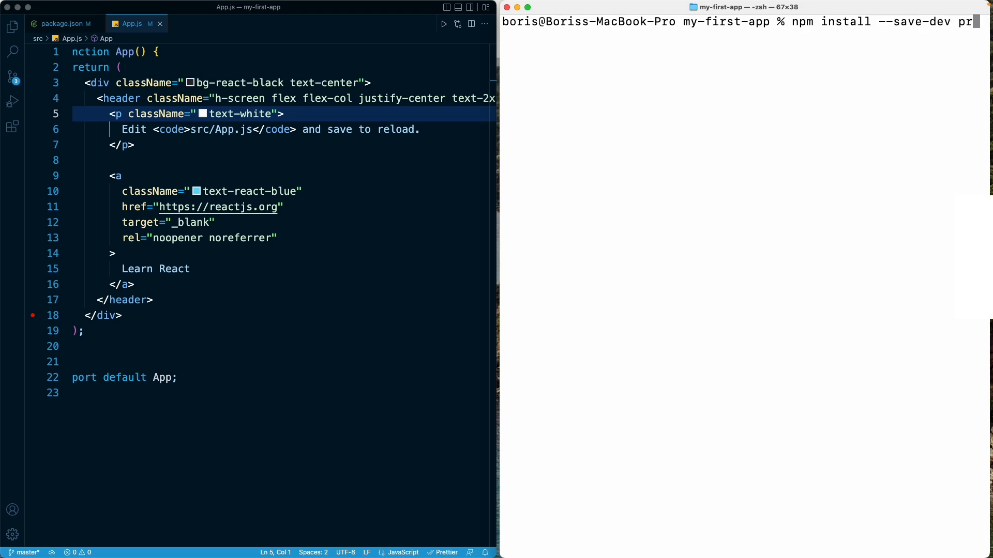
{"action": "type", "text": "tier-plug"}
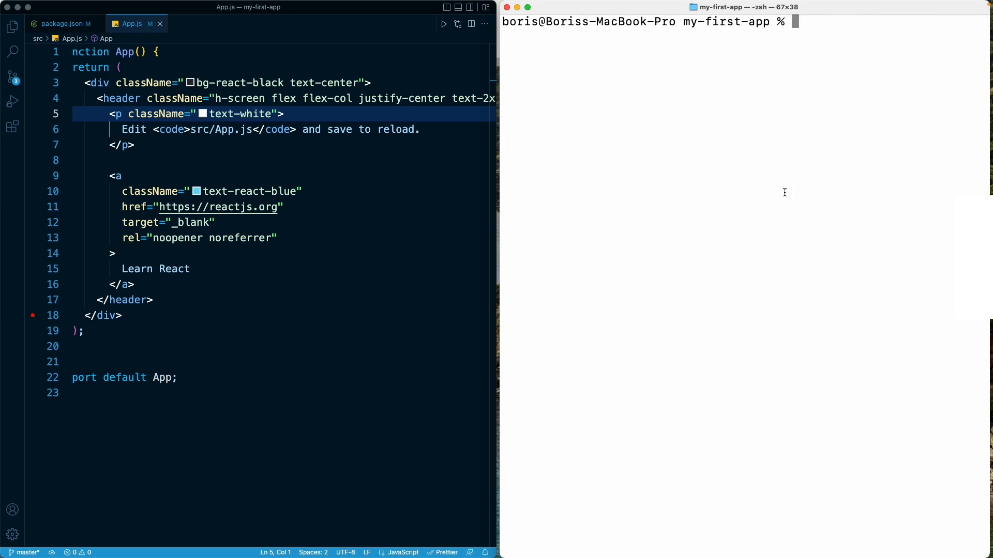
- Run npm run format so Prettier rewrites the src files and sorts App.js classes
{"action": "type", "text": "npm run fo"}
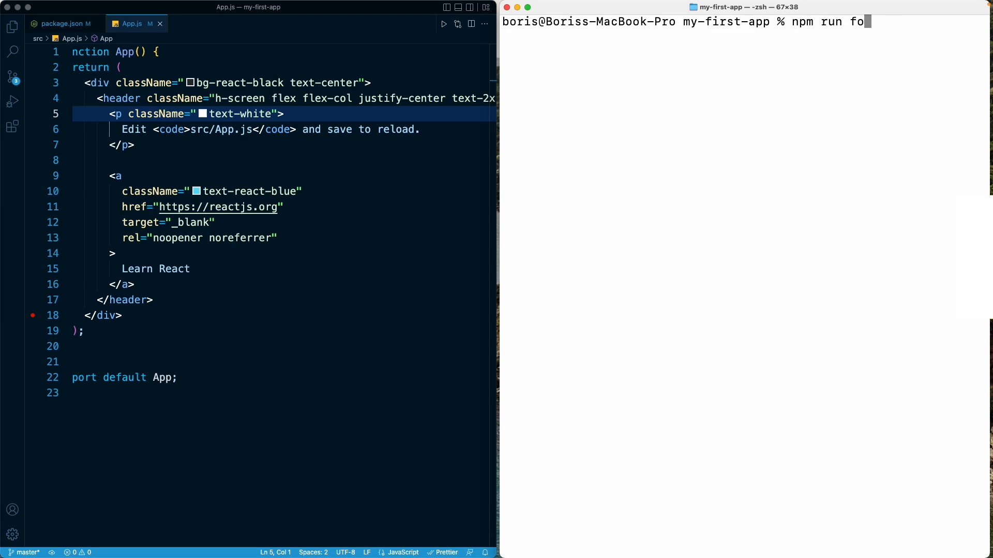
{"action": "type", "text": "rmat"}
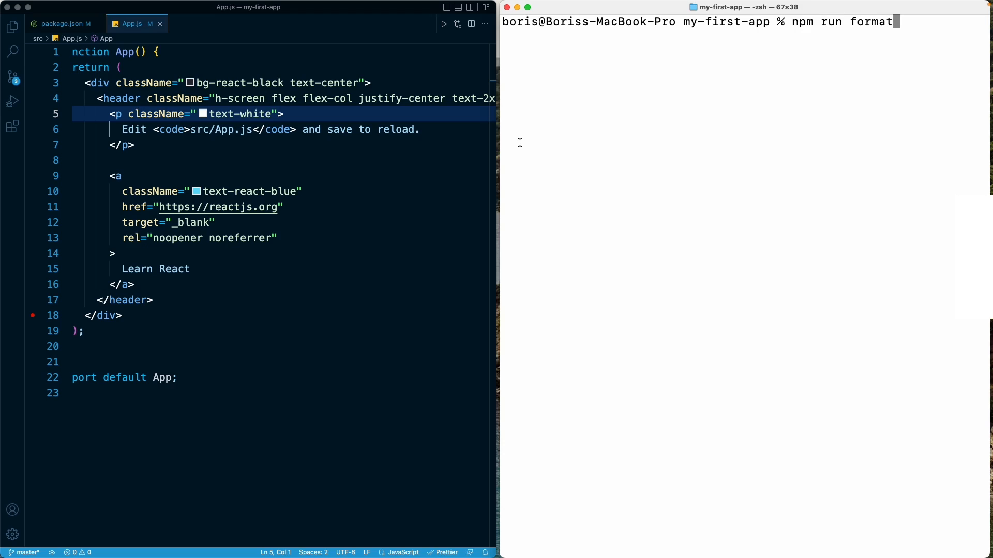
{"action": "mouse_move", "coordinate": [712, 125]}
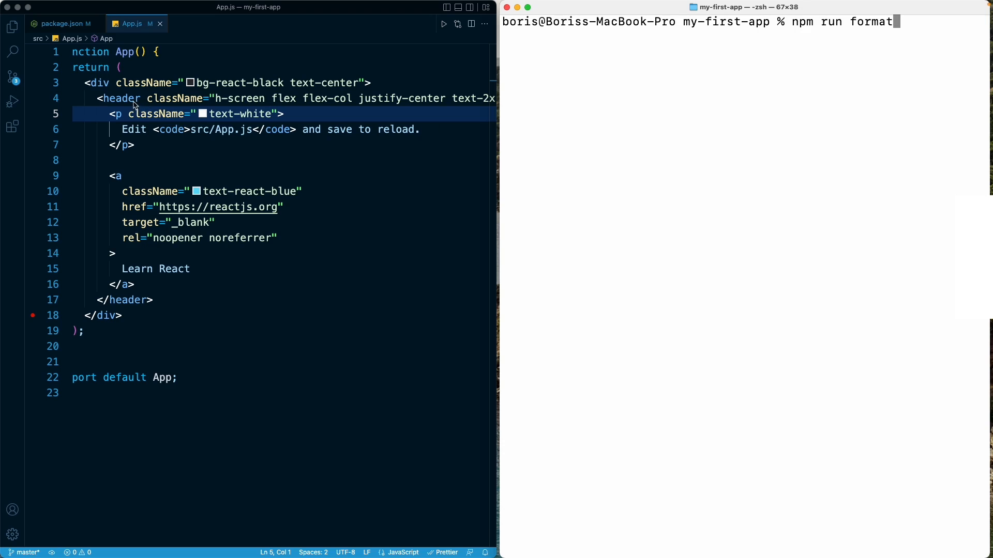
{"action": "mouse_move", "coordinate": [723, 94]}
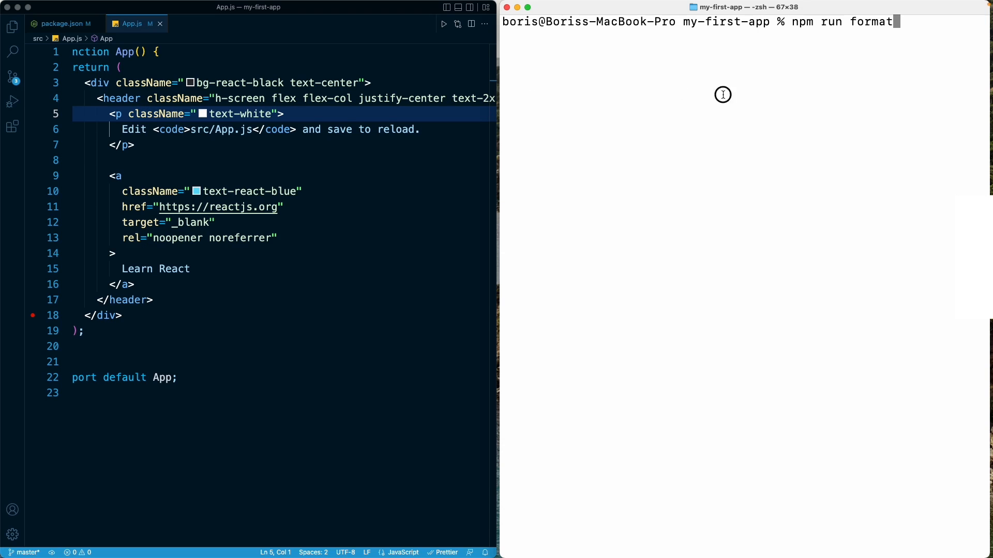
{"action": "key", "text": "Return"}
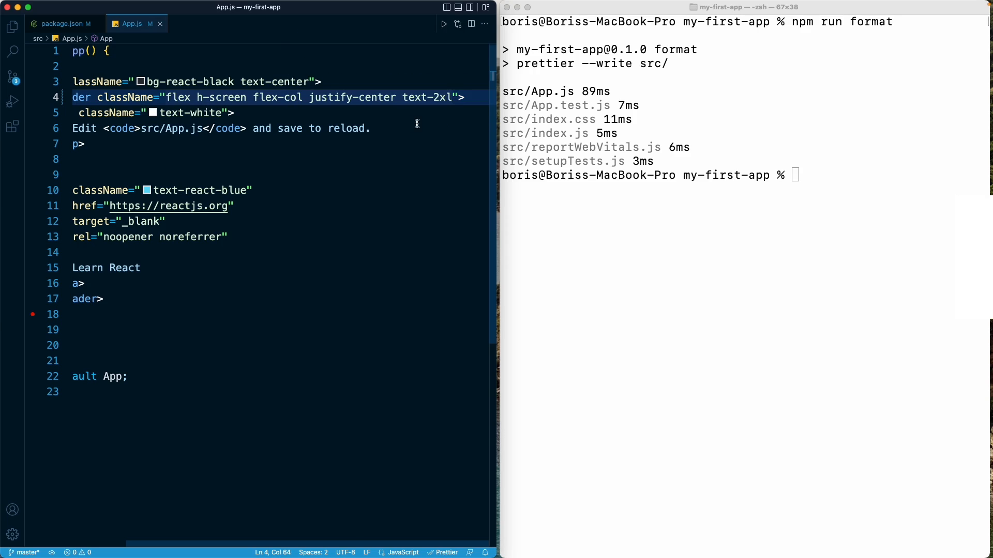
- Reorder the header className so text-2xl, flex-col and justify-center sit out of sorted order
{"action": "double_click", "coordinate": [425, 97]}
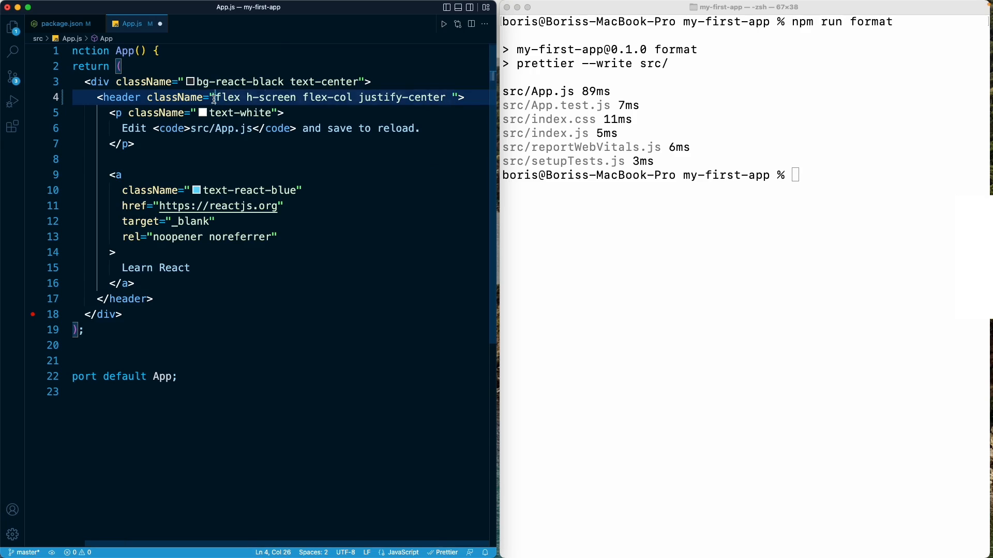
{"action": "type", "text": "text-2xl"}
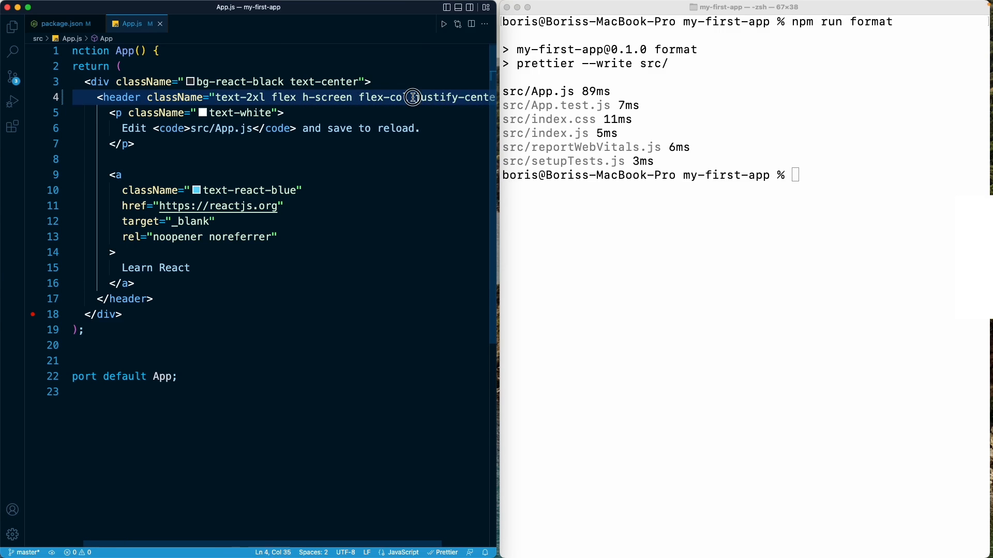
{"action": "left_click", "coordinate": [359, 97]}
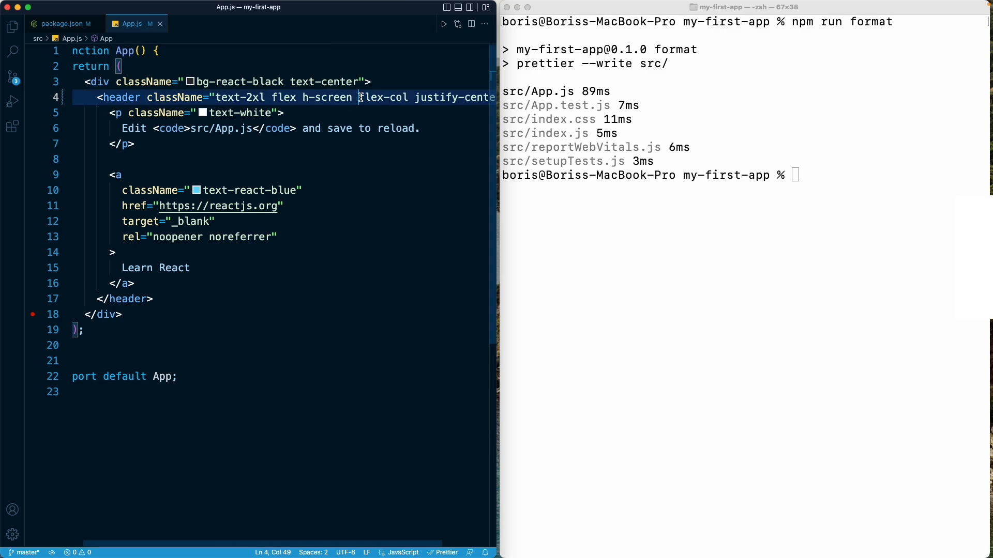
{"action": "key", "text": "Backspace"}
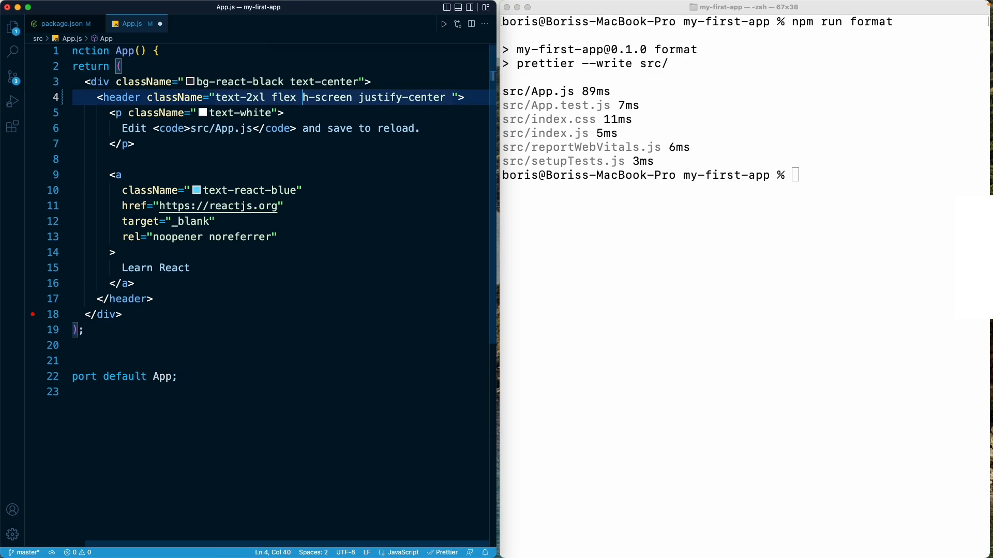
{"action": "type", "text": "flex-col"}
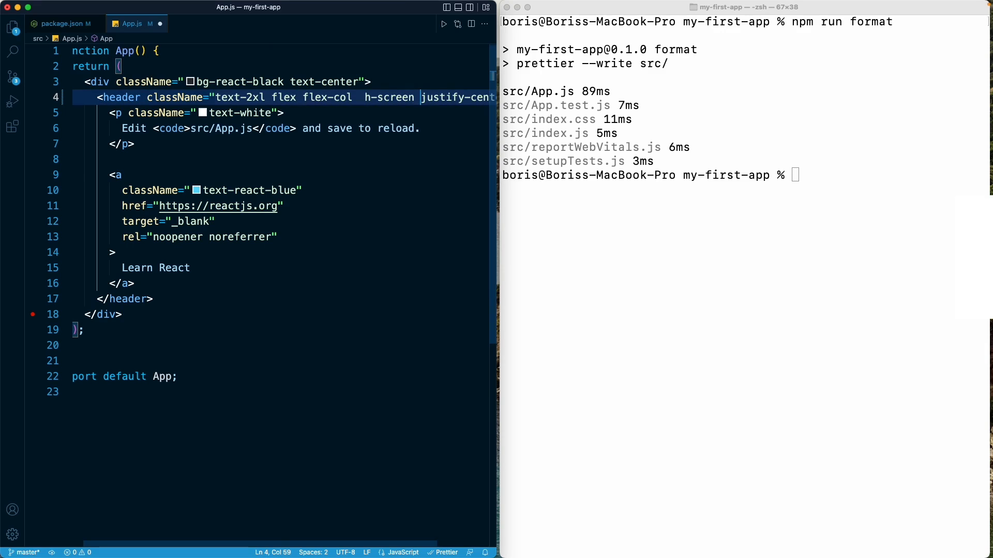
{"action": "double_click", "coordinate": [442, 97]}
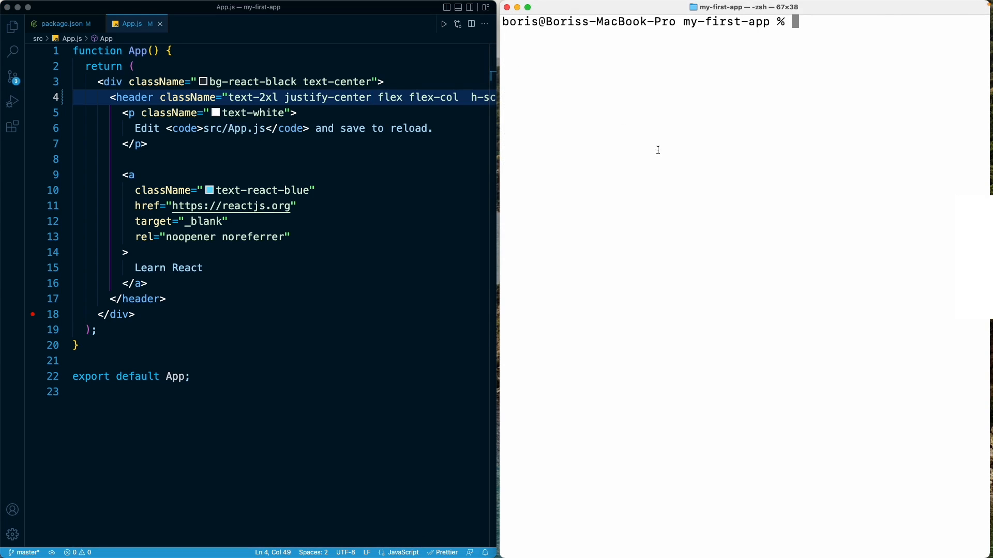
- Enter npm run format again to re-sort the header's shuffled Tailwind classes
{"action": "type", "text": "npm run format"}
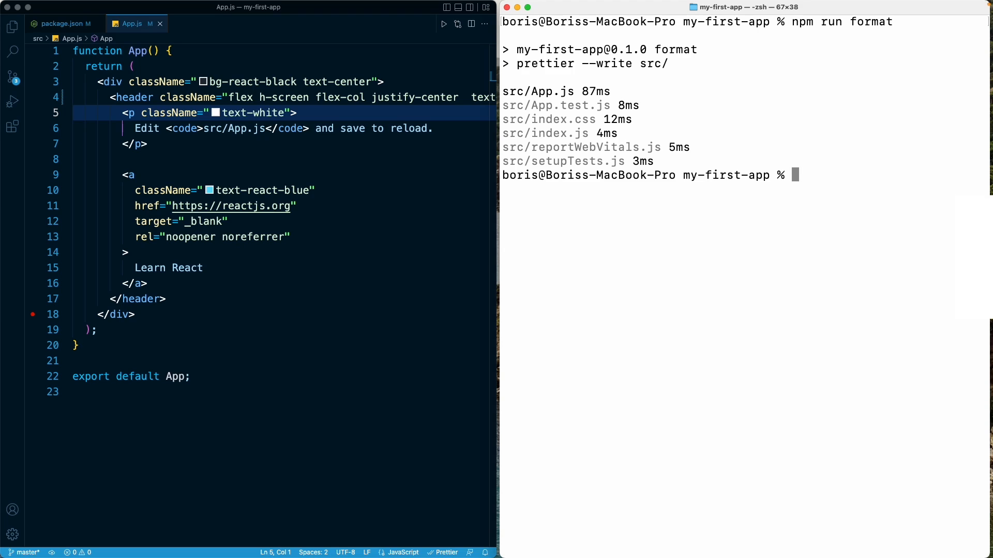
{"action": "mouse_move", "coordinate": [446, 112]}
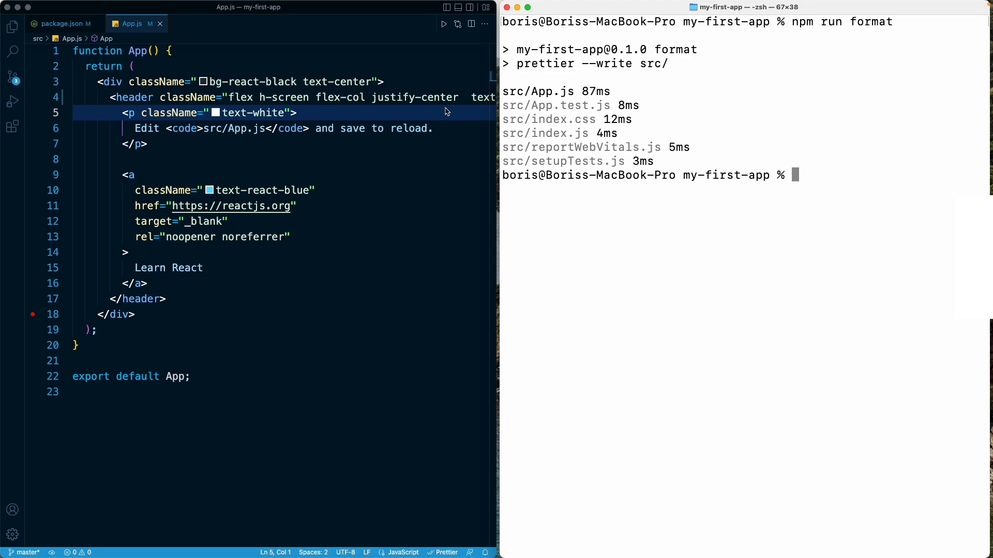